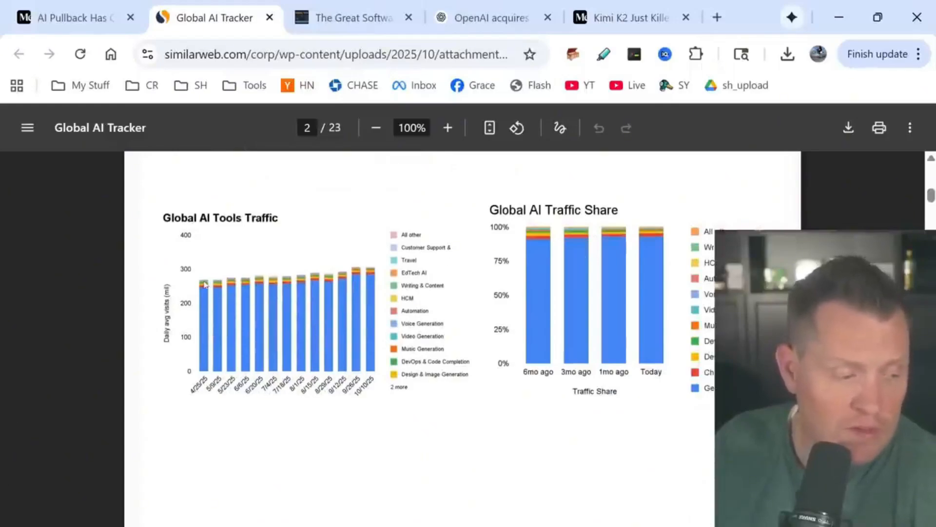
pyautogui.moveTo(381, 274)
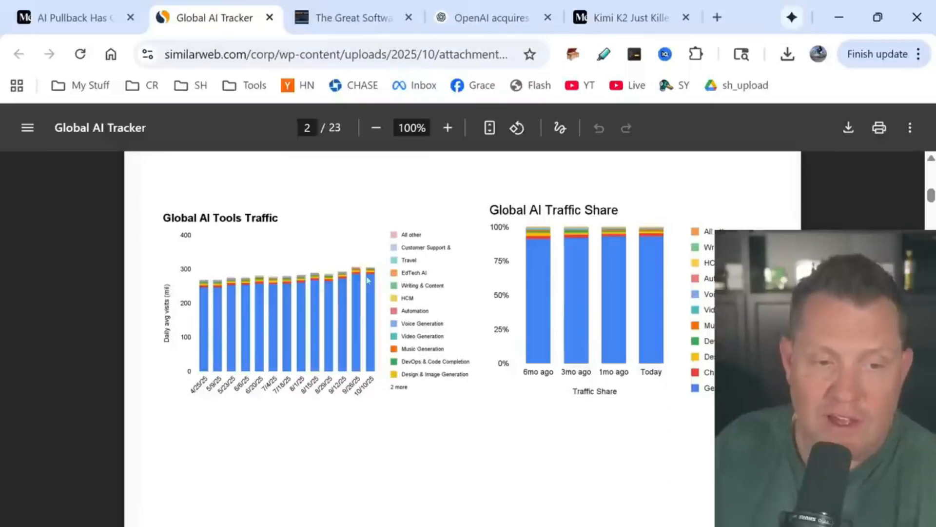
pyautogui.moveTo(469, 340)
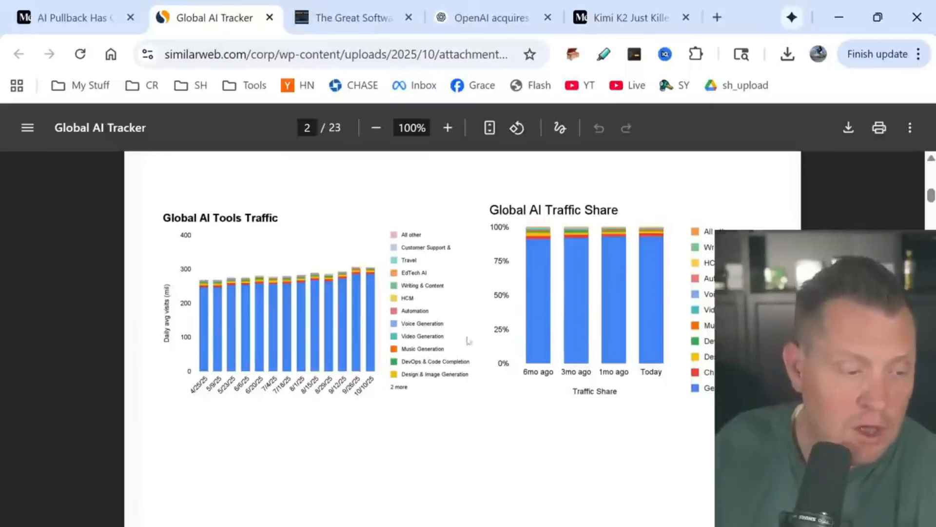
pyautogui.moveTo(560, 238)
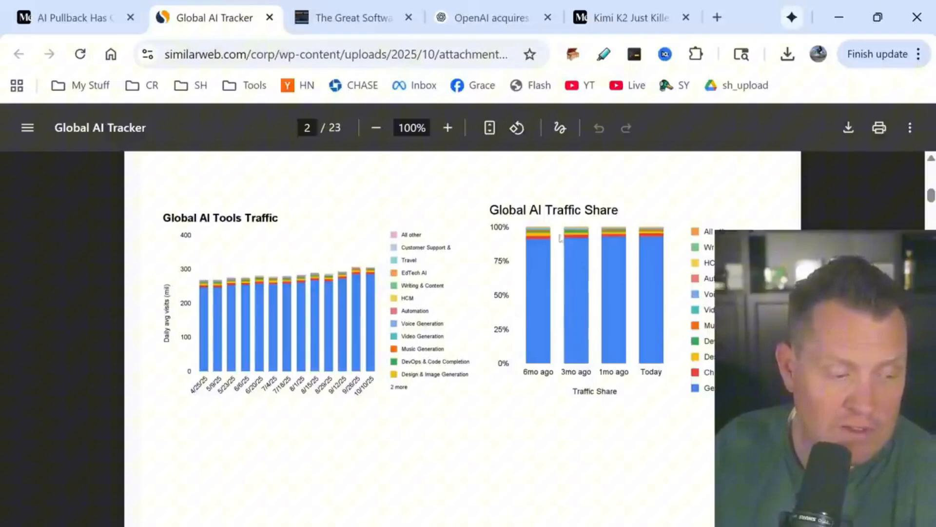
pyautogui.moveTo(675, 276)
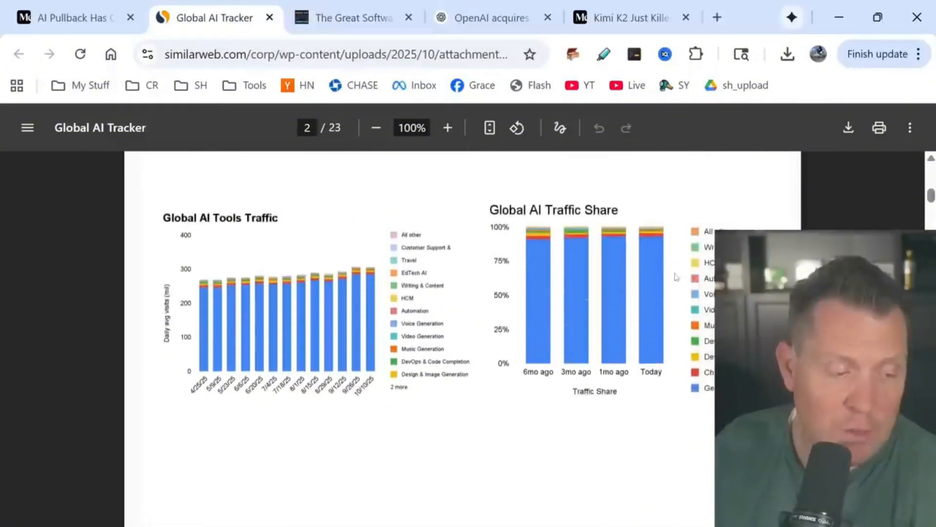
# Scroll from page 2 to page 3's General AI Tools Traffic and Traffic Share charts
pyautogui.scroll(-3)
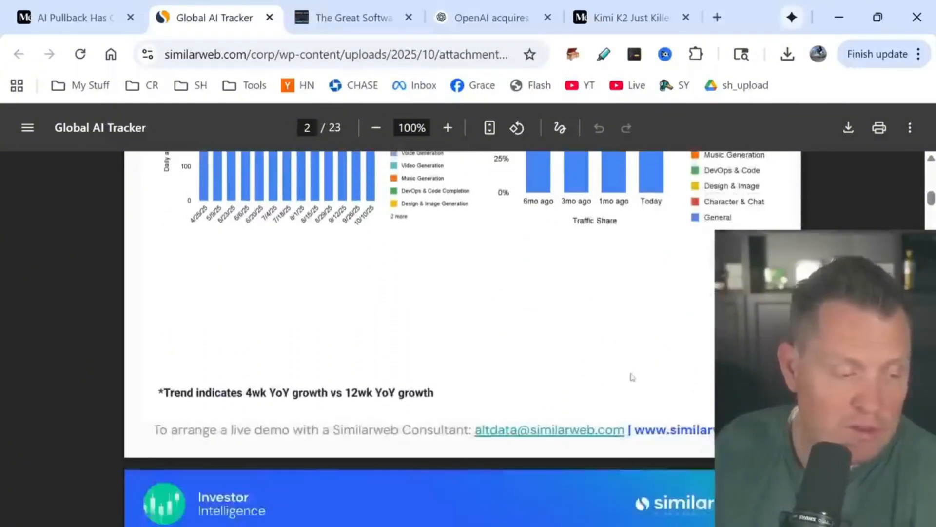
pyautogui.scroll(-3)
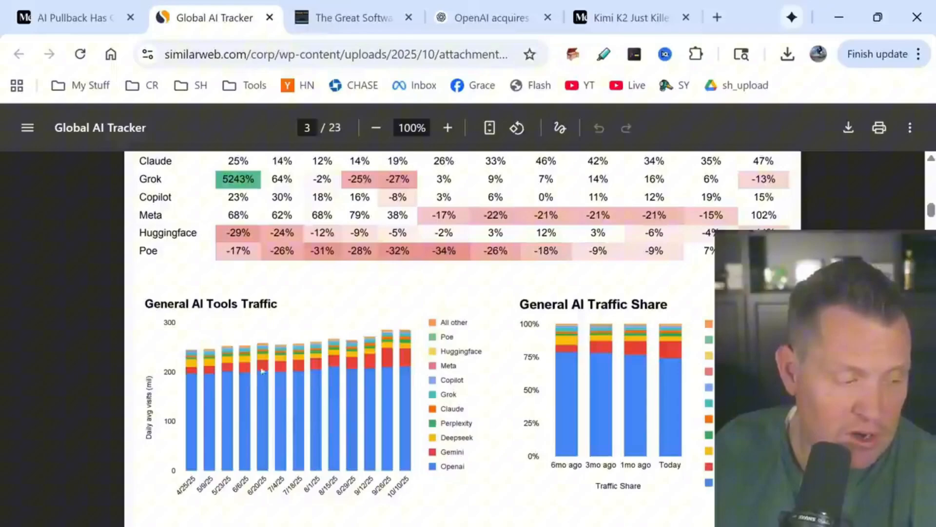
pyautogui.moveTo(421, 373)
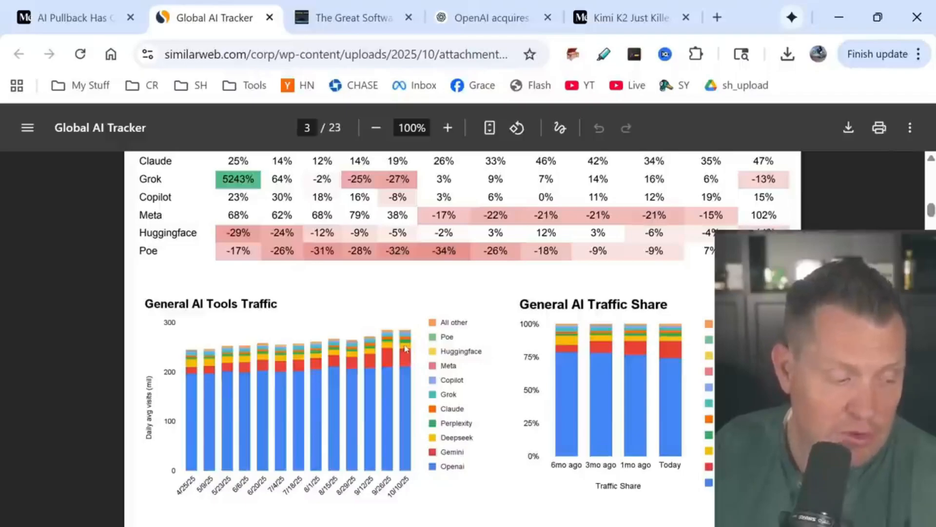
pyautogui.moveTo(399, 358)
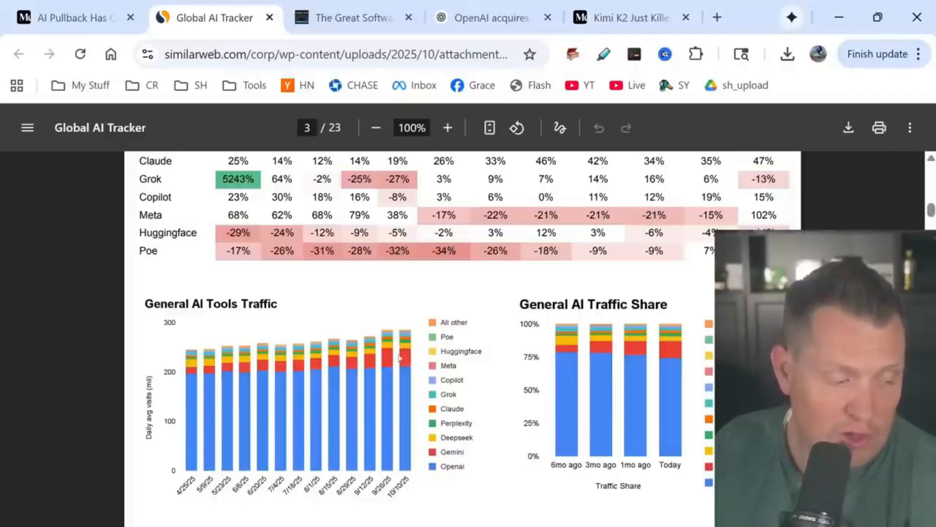
pyautogui.moveTo(448, 412)
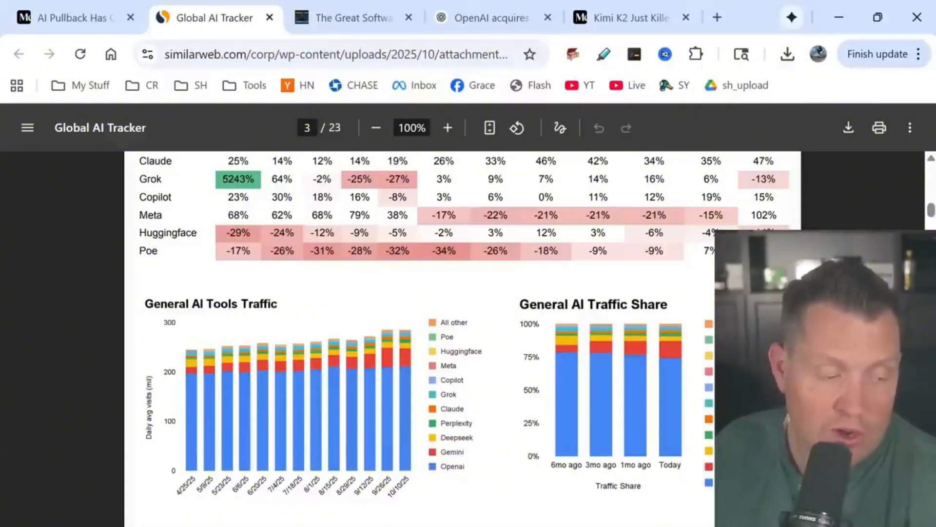
# Scroll past page 4's DevOps & Code Completion charts to page 5's Character & Chat AI charts
pyautogui.scroll(-3)
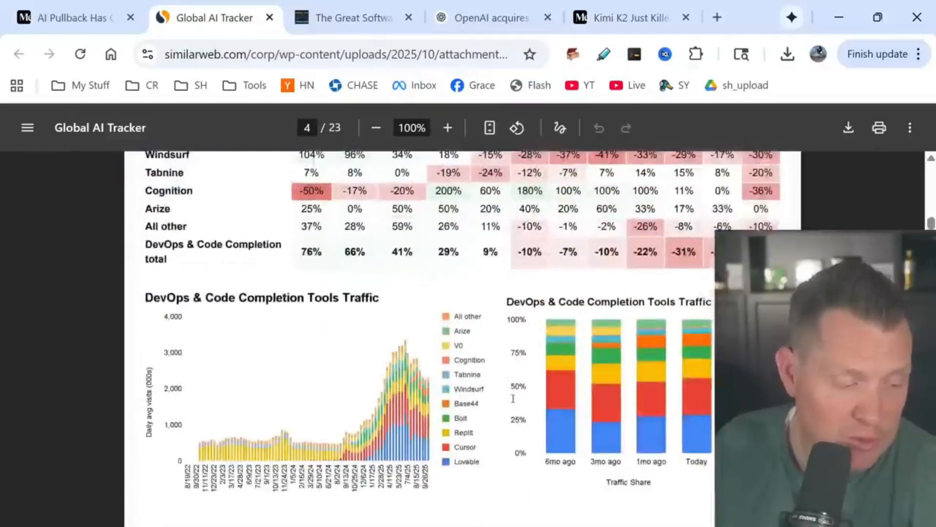
pyautogui.scroll(-3)
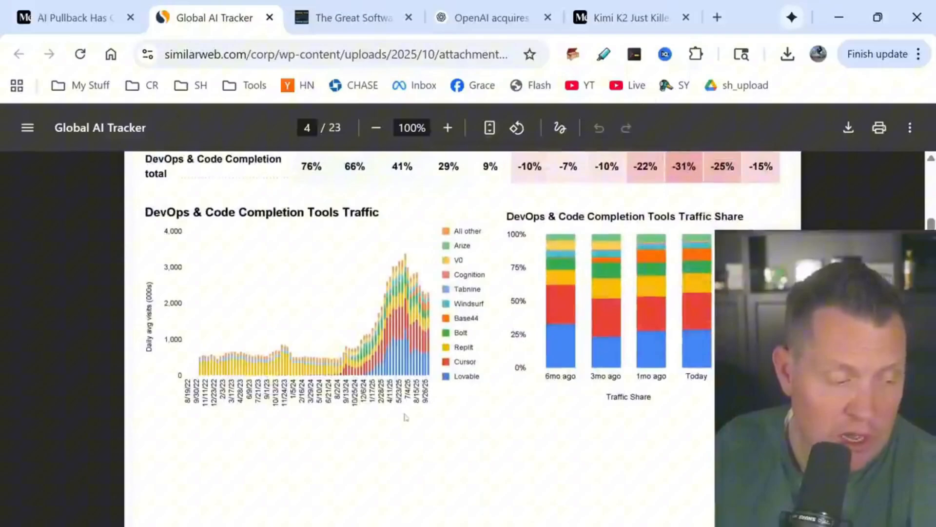
pyautogui.moveTo(400, 263)
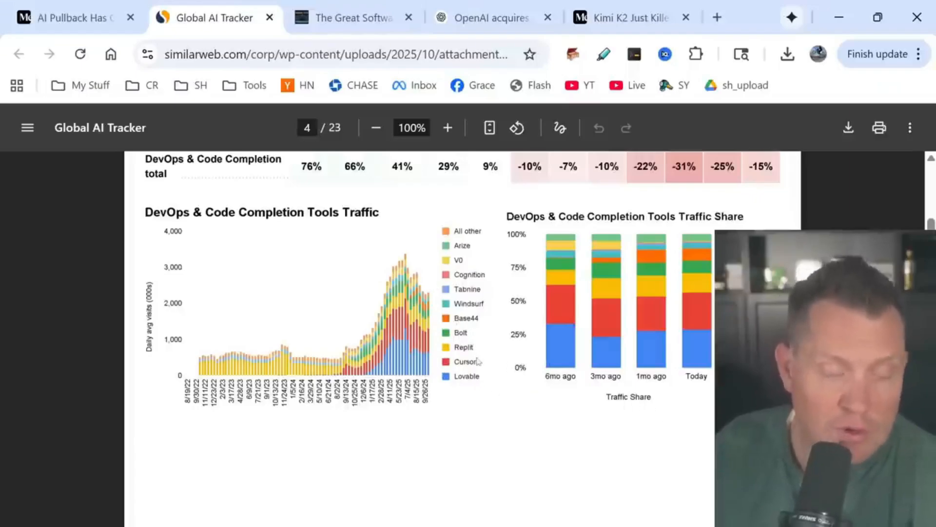
pyautogui.moveTo(511, 359)
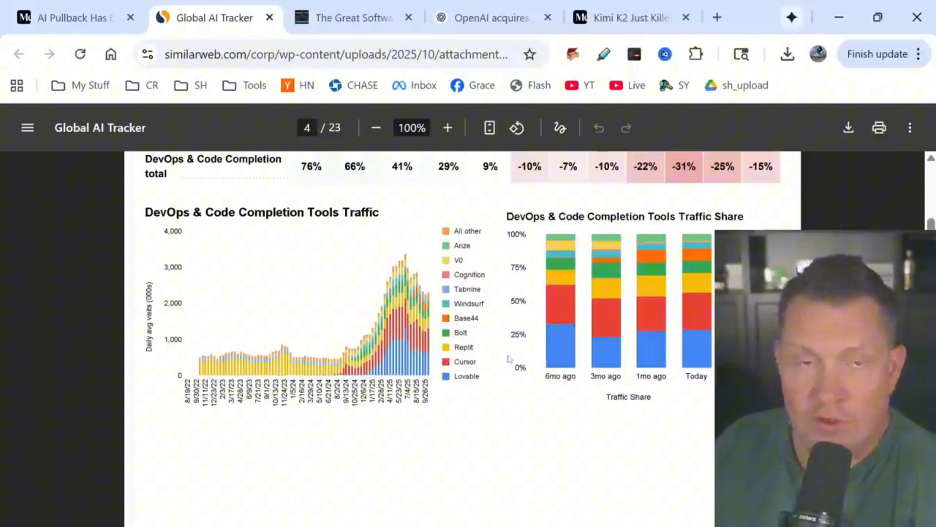
pyautogui.moveTo(534, 354)
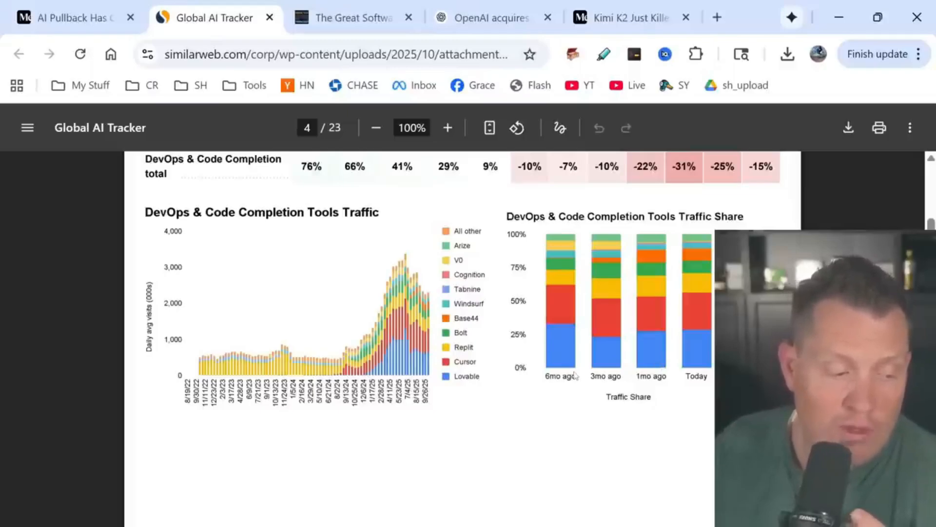
pyautogui.scroll(-3)
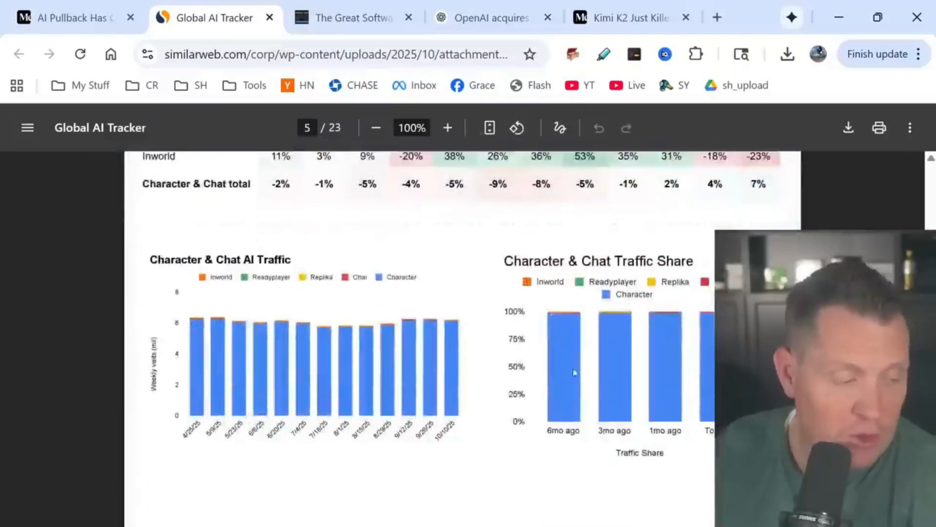
# Scroll to page 6's Design & Image Generation heatmap, then switch to the Software Quality Collapse article
pyautogui.scroll(3)
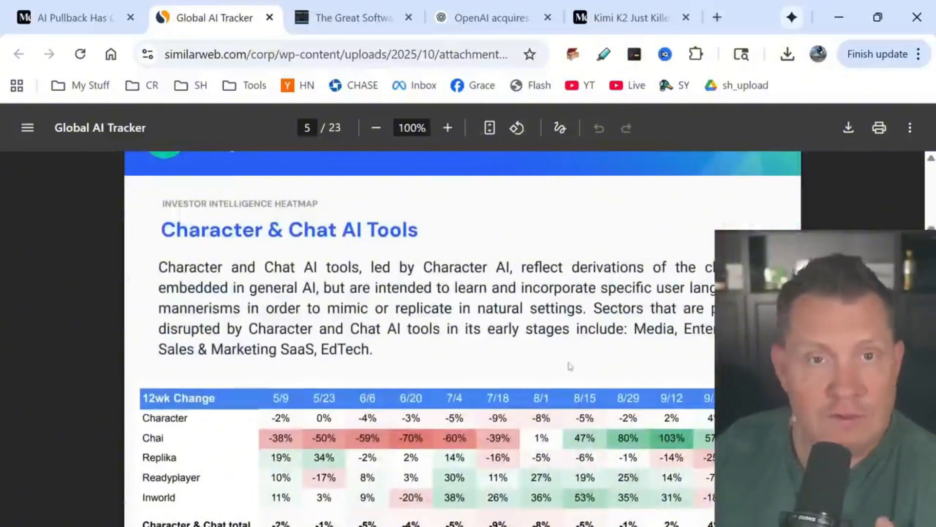
pyautogui.scroll(-3)
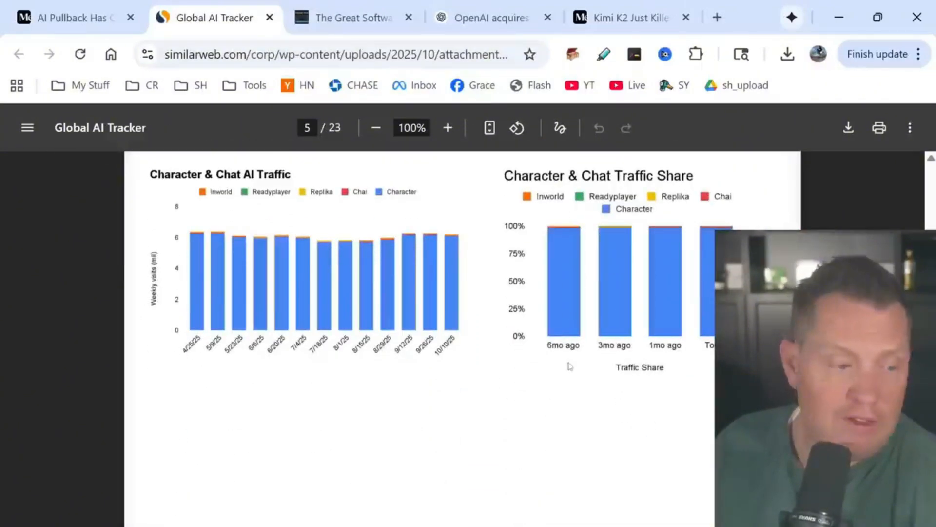
pyautogui.scroll(-3)
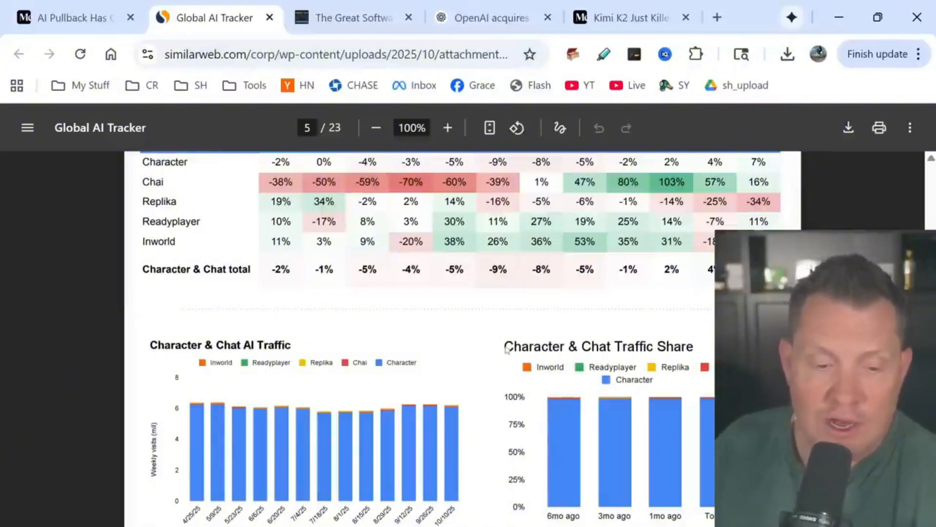
pyautogui.scroll(-3)
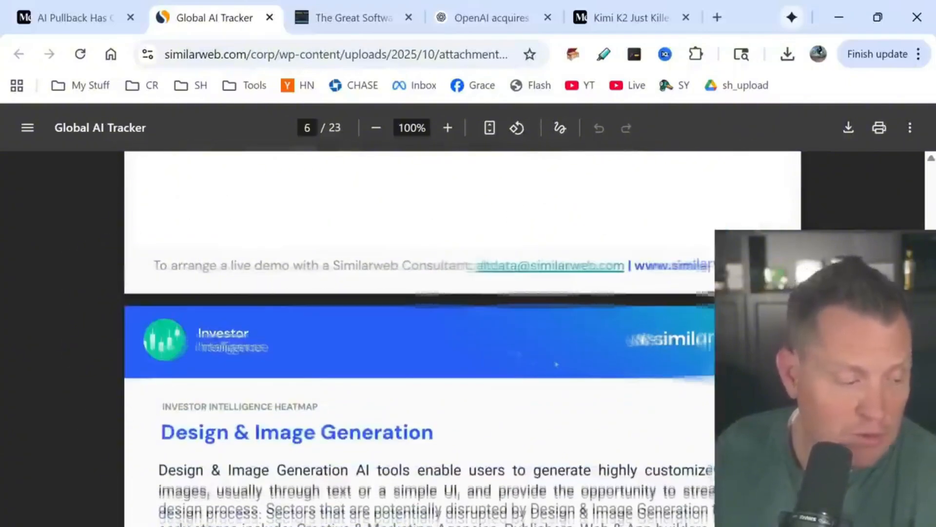
pyautogui.scroll(-3)
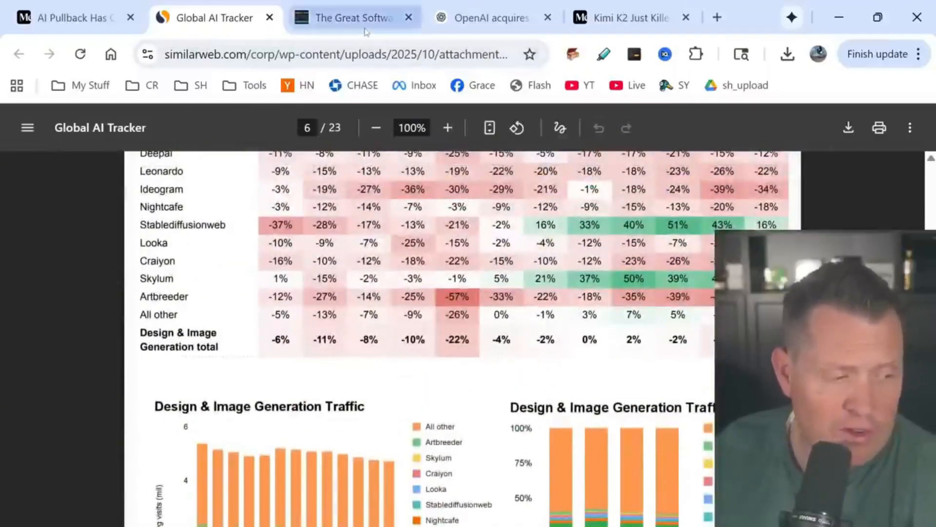
pyautogui.click(352, 17)
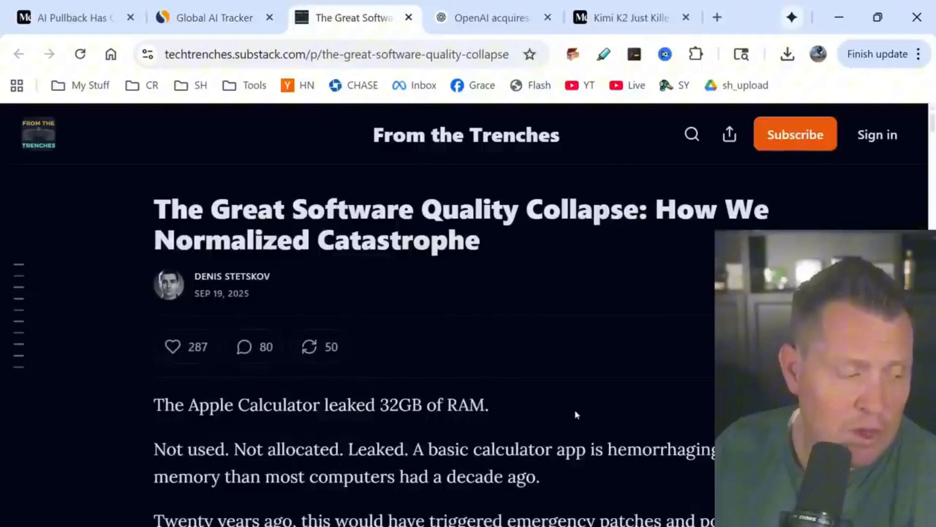
pyautogui.moveTo(566, 354)
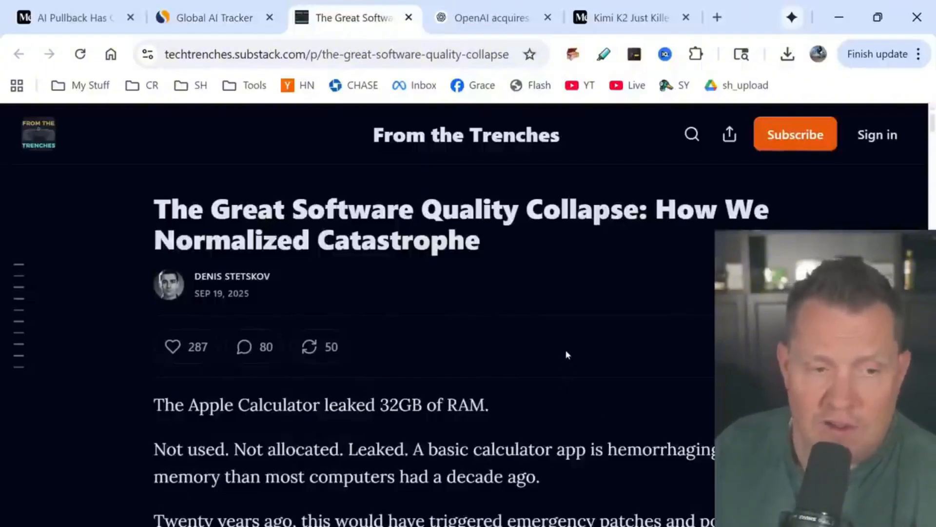
pyautogui.moveTo(434, 317)
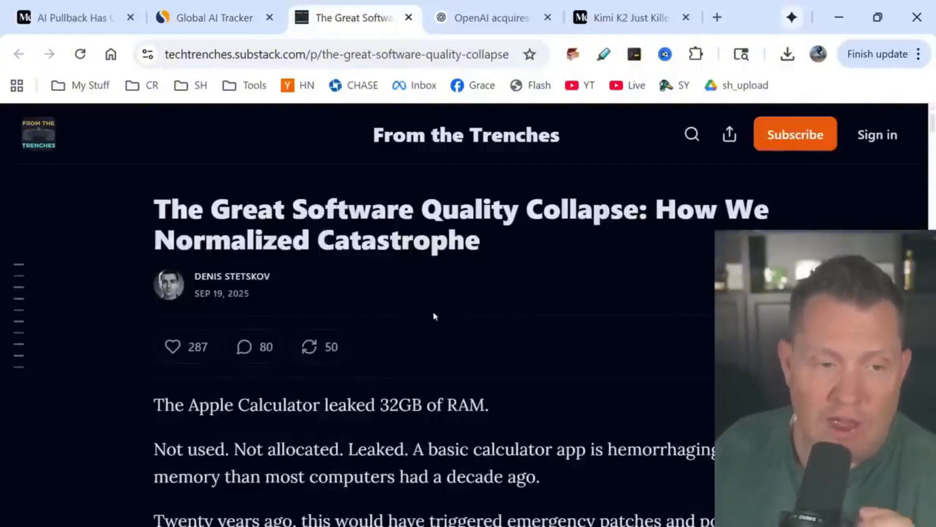
# Read past the calculator memory story and quality-over-time chart until the subscribe pop-up appears
pyautogui.scroll(-3)
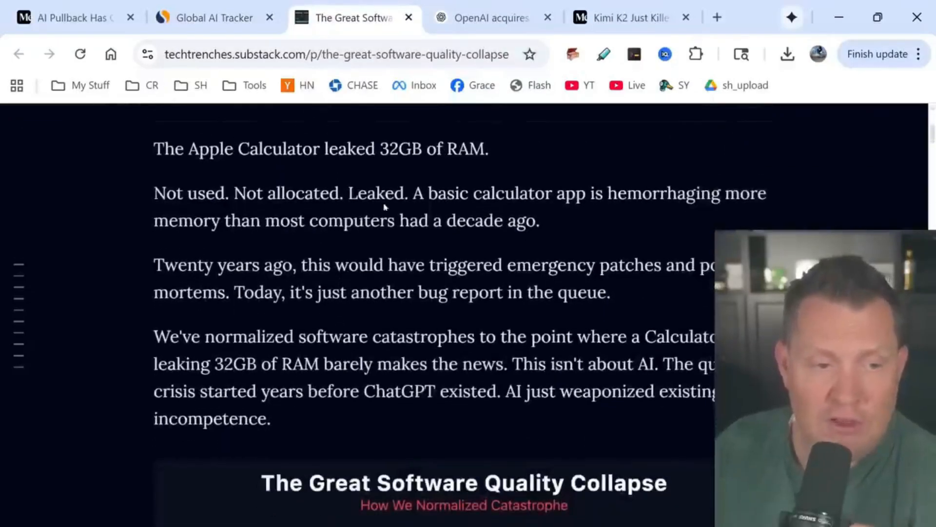
pyautogui.moveTo(424, 205)
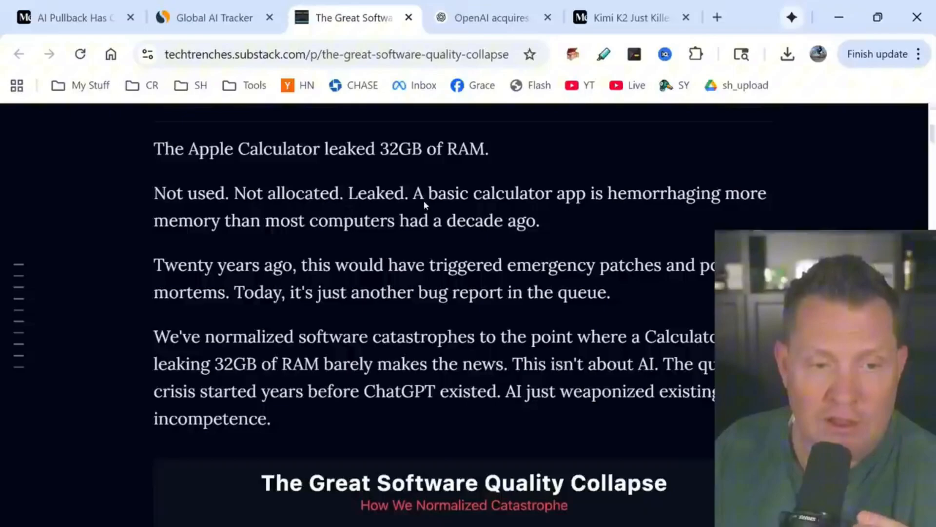
pyautogui.moveTo(352, 226)
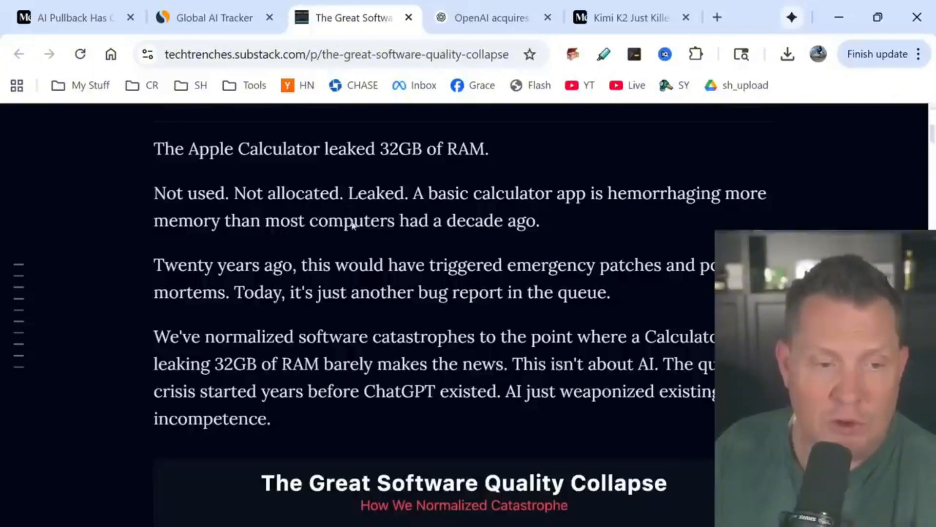
pyautogui.scroll(-3)
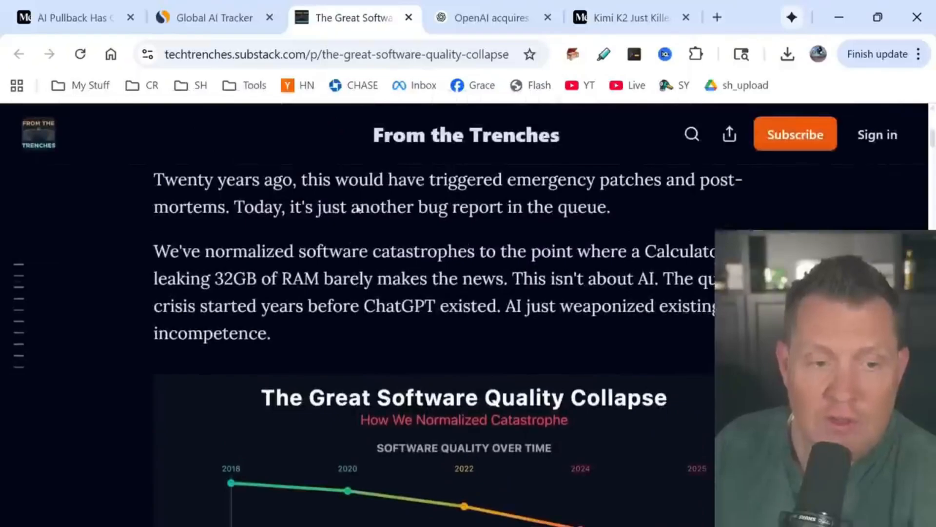
pyautogui.moveTo(298, 237)
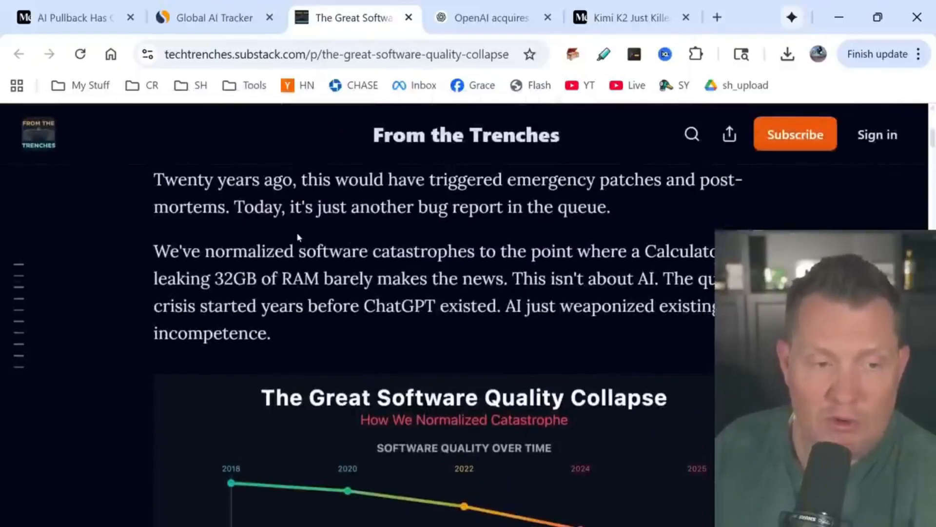
pyautogui.scroll(-3)
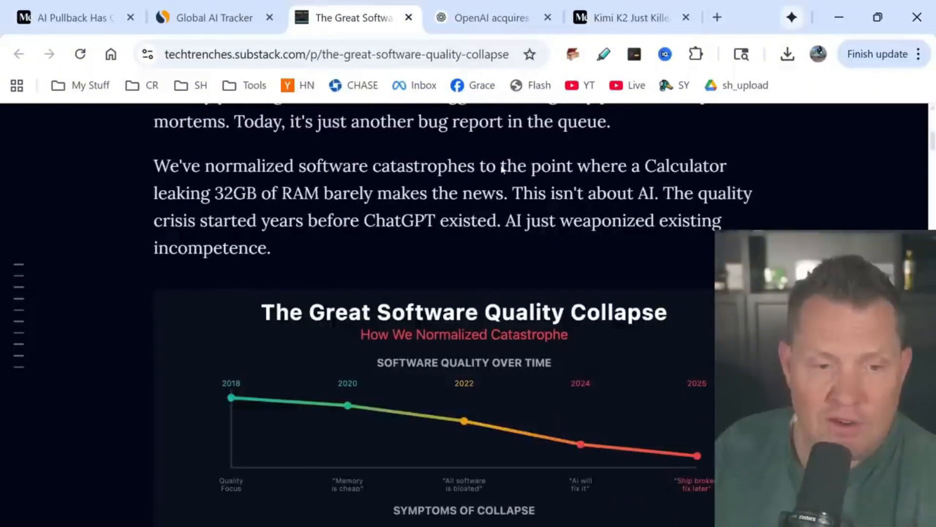
pyautogui.moveTo(539, 170)
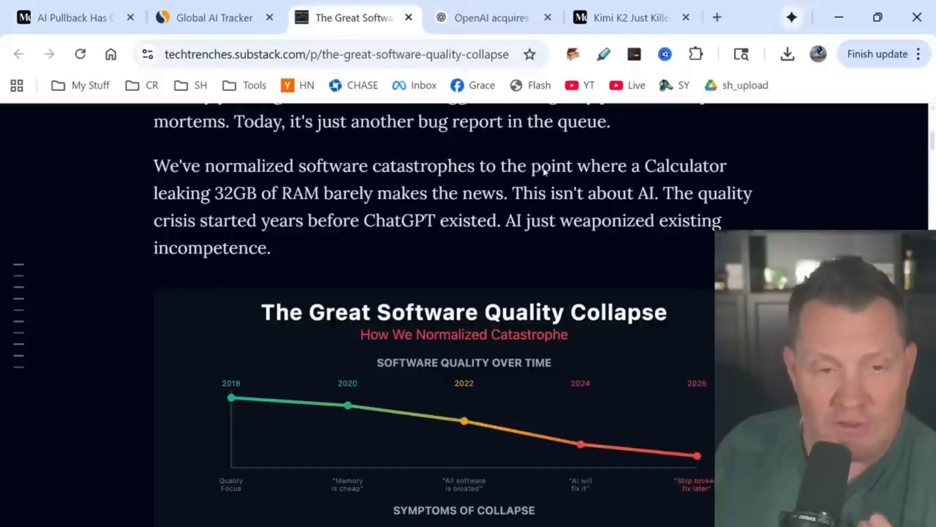
pyautogui.moveTo(340, 220)
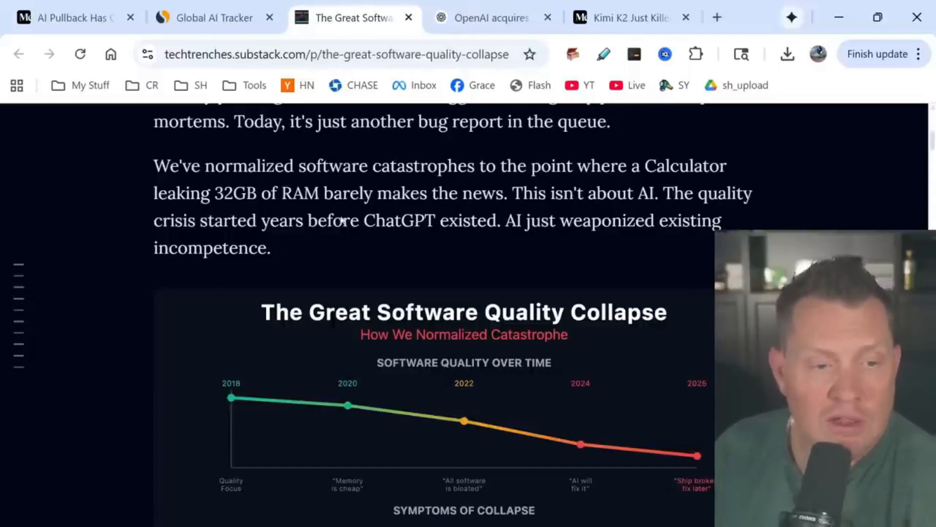
pyautogui.scroll(-3)
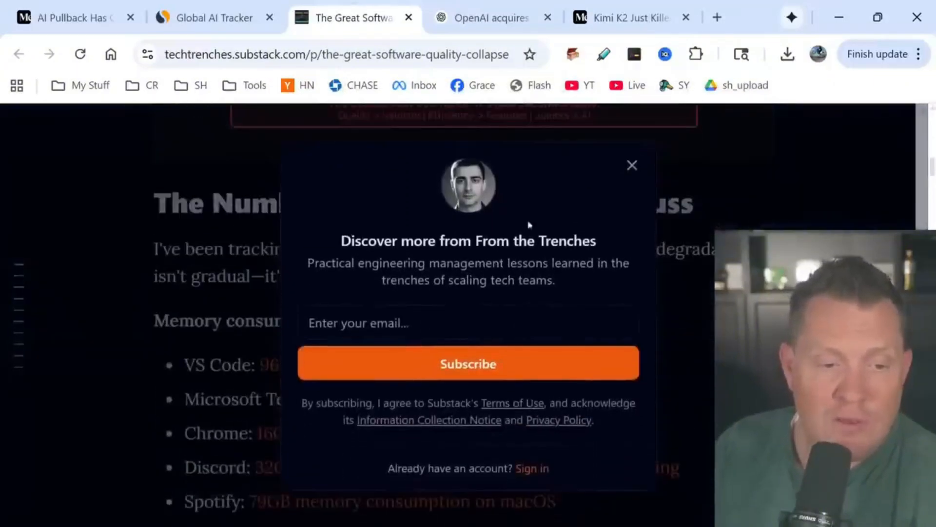
# Dismiss the subscribe pop-up and read through the memory and failure lists to the CrowdStrike section
pyautogui.click(632, 165)
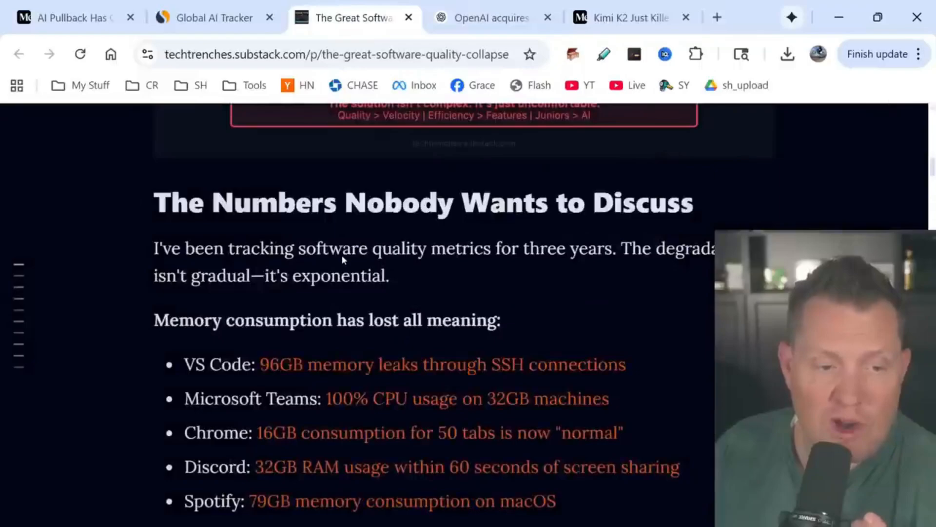
pyautogui.moveTo(351, 371)
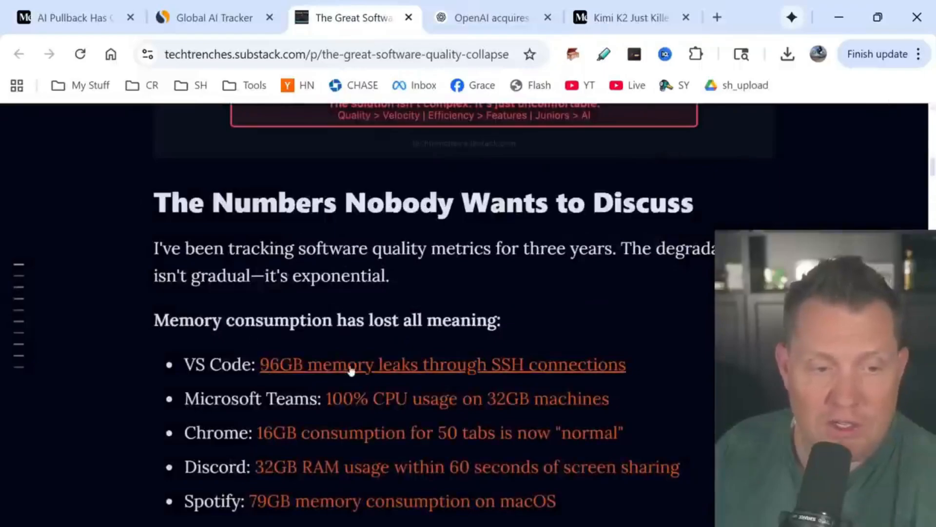
pyautogui.scroll(-3)
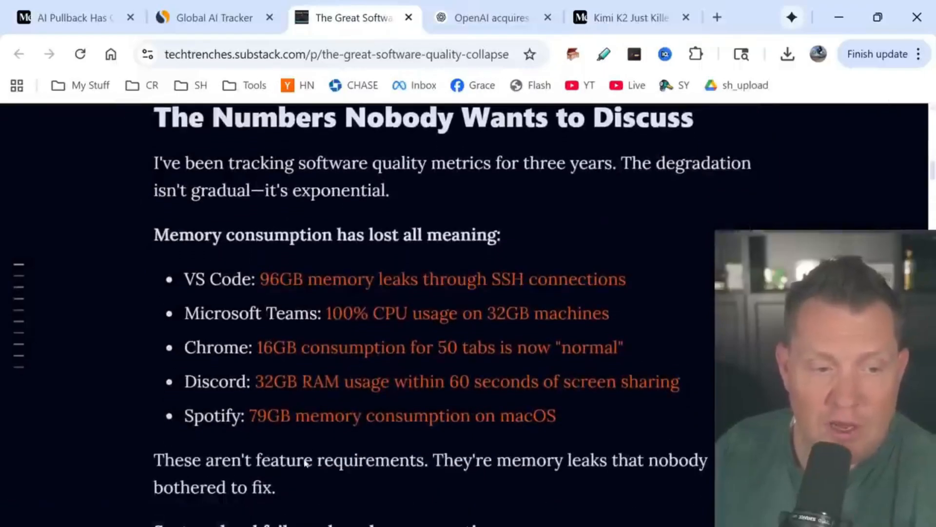
pyautogui.scroll(-3)
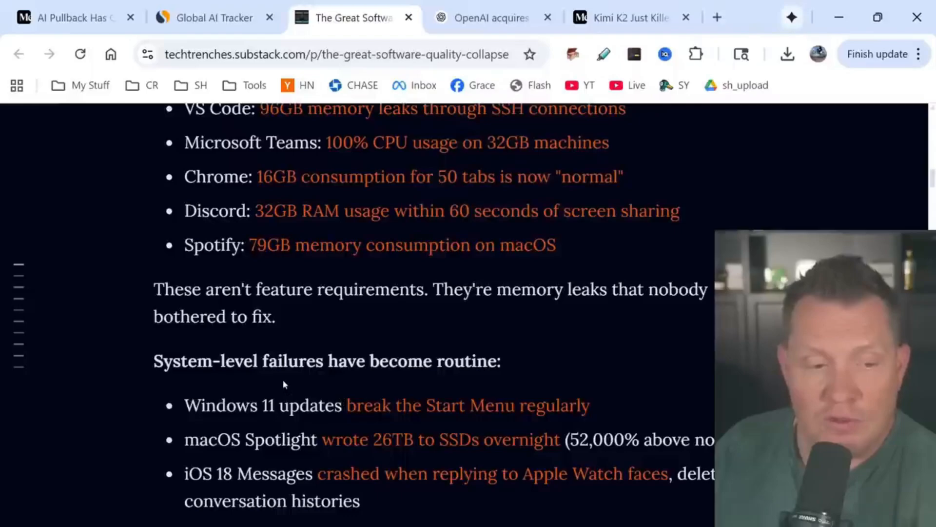
pyautogui.moveTo(322, 348)
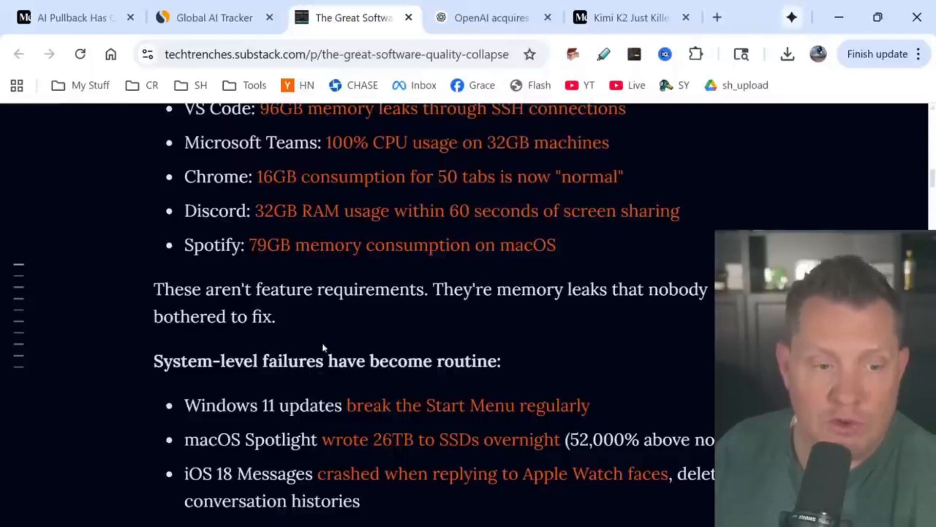
pyautogui.scroll(-3)
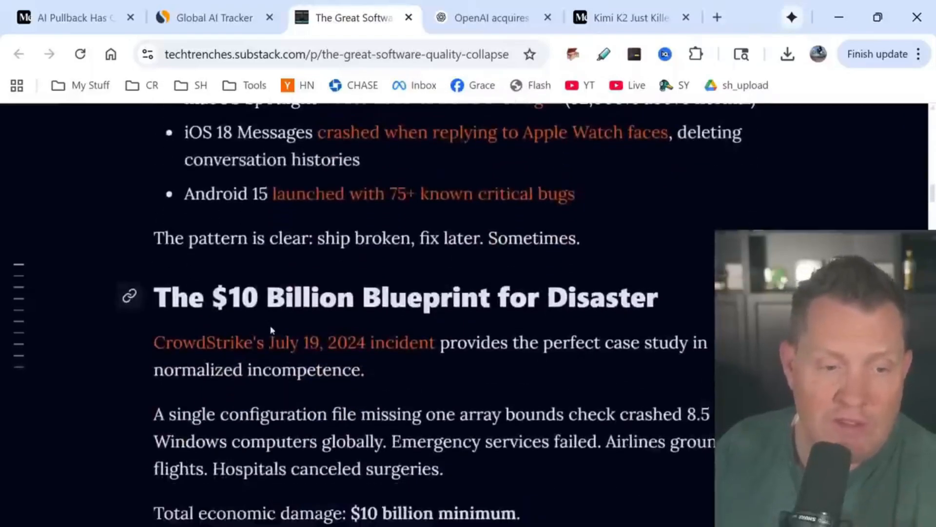
pyautogui.scroll(-3)
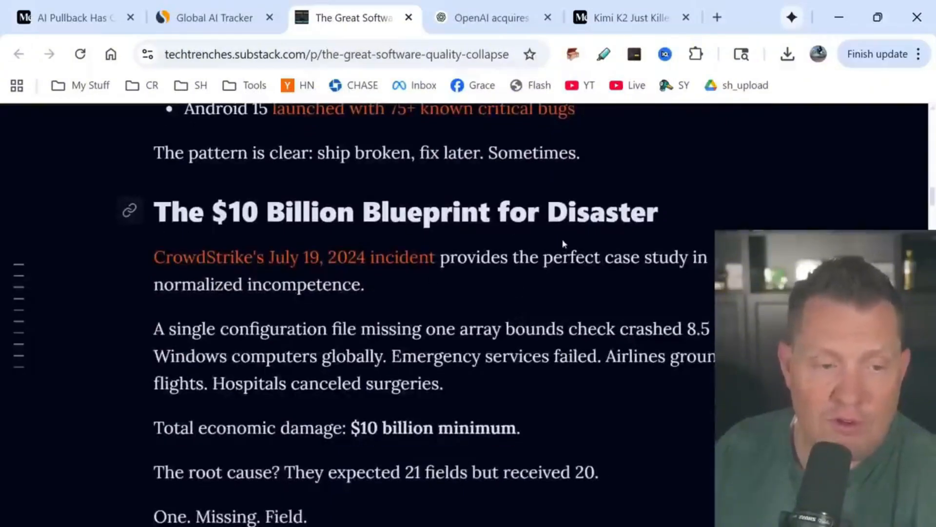
pyautogui.scroll(-3)
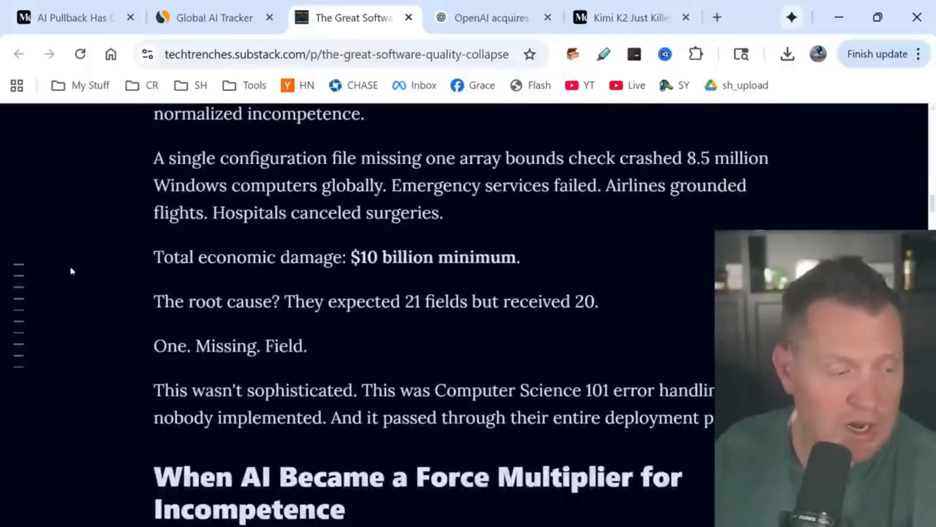